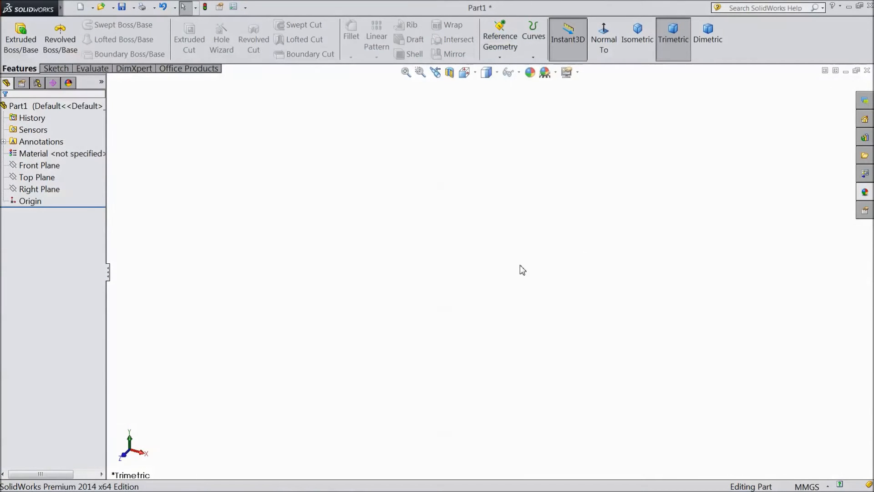
pyautogui.moveTo(360, 300)
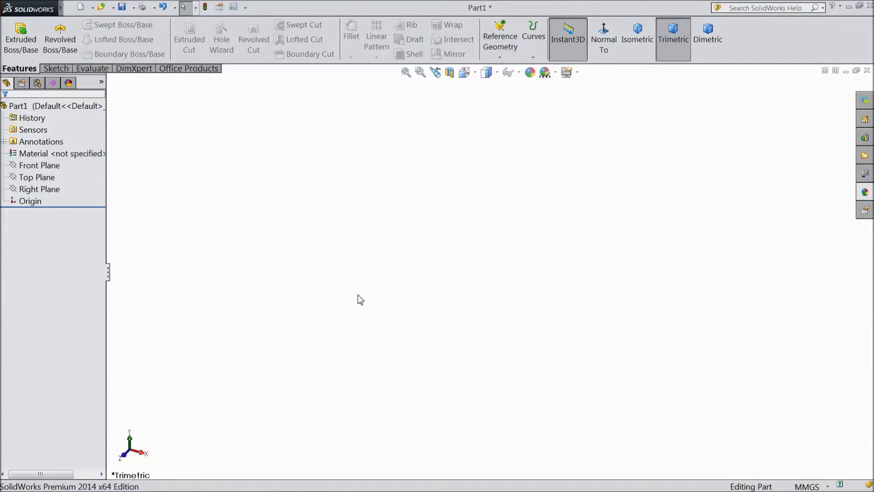
pyautogui.moveTo(411, 322)
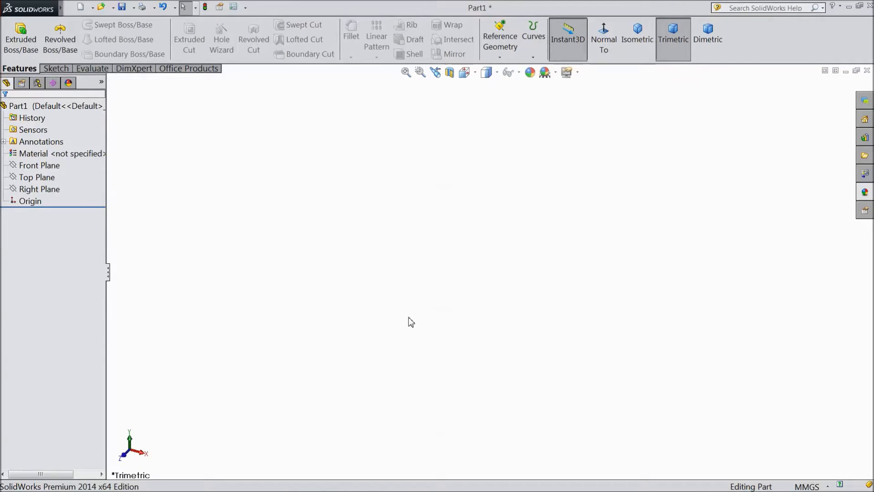
pyautogui.moveTo(393, 339)
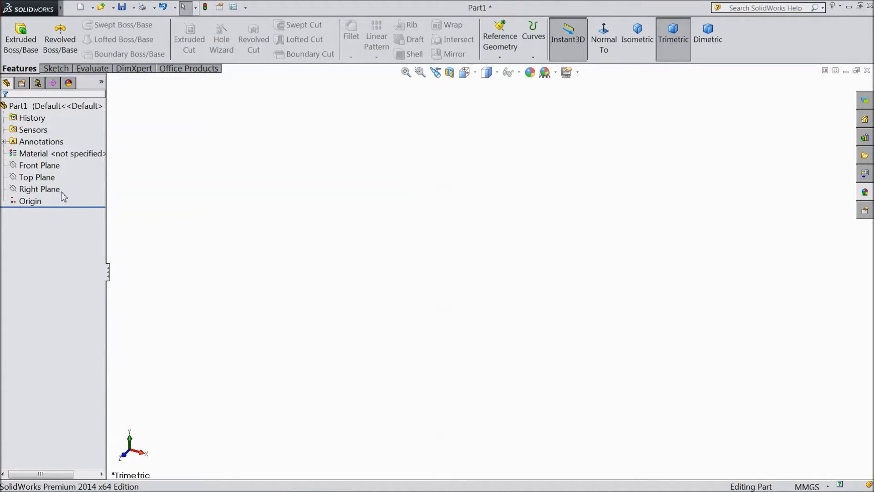
# On the Front Plane, draw the closed pointed bar outline with a stepped lower edge
pyautogui.click(40, 165)
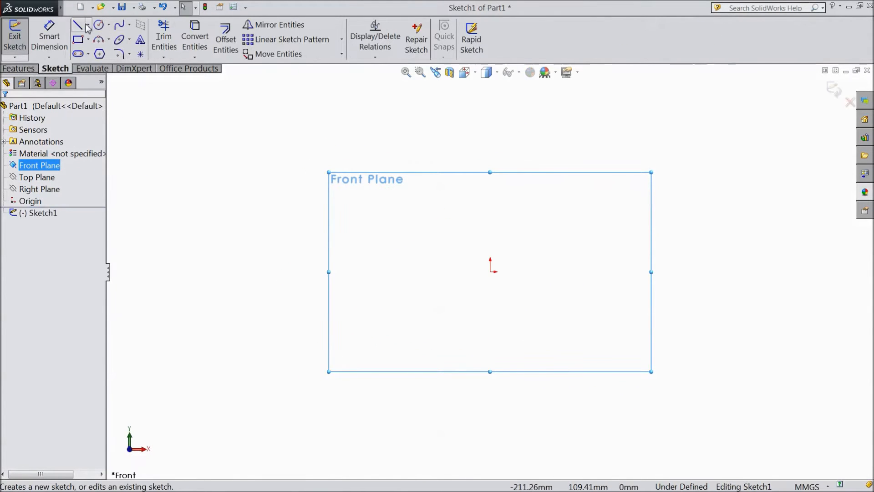
pyautogui.click(78, 24)
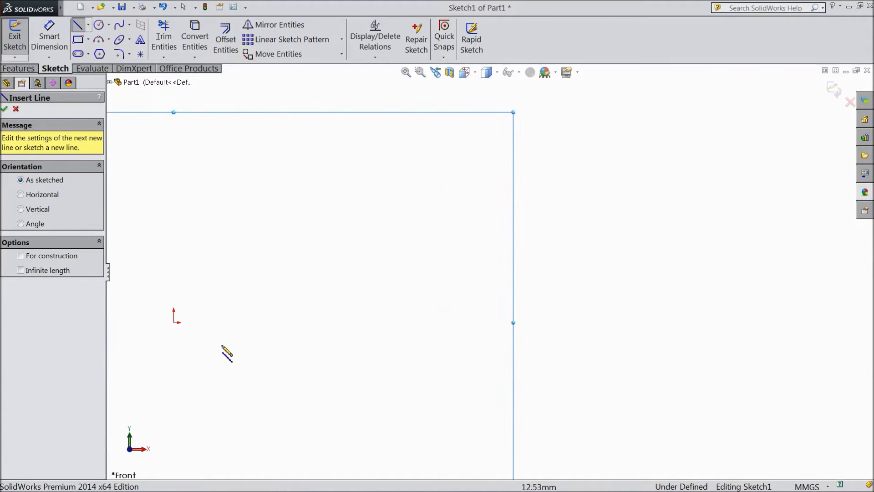
pyautogui.moveTo(176, 322); pyautogui.dragTo(184, 290)
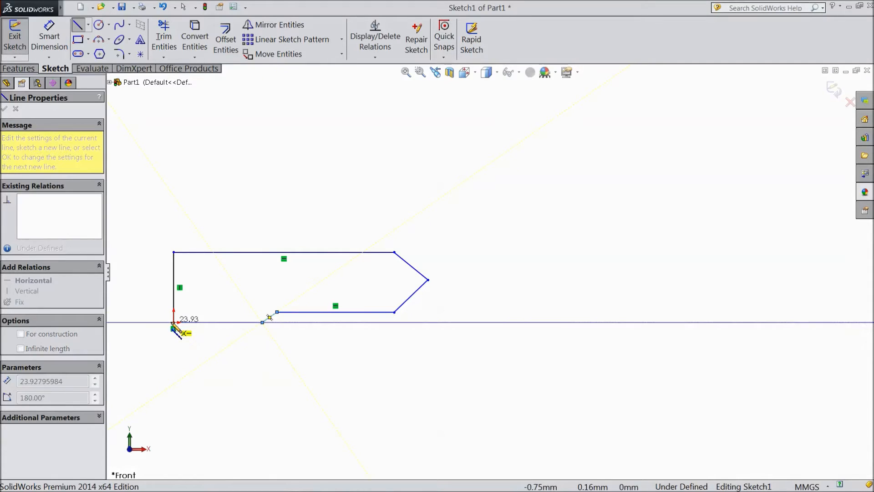
pyautogui.rightClick(179, 332)
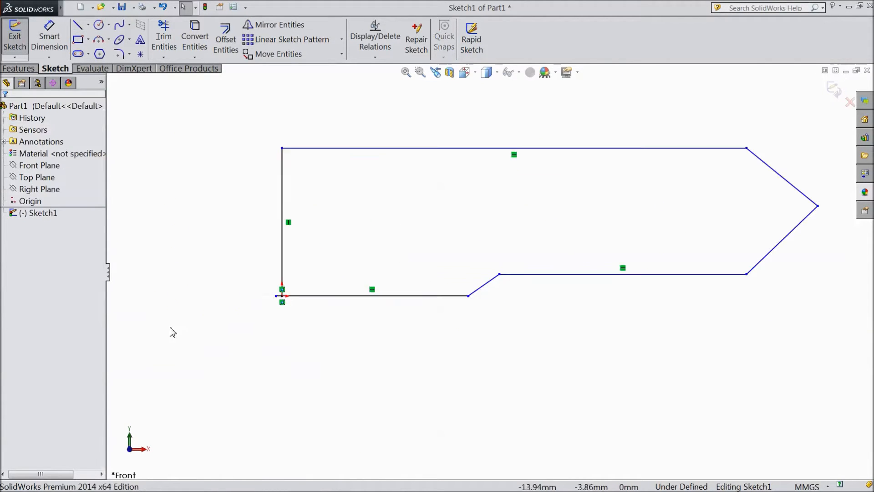
pyautogui.click(372, 288)
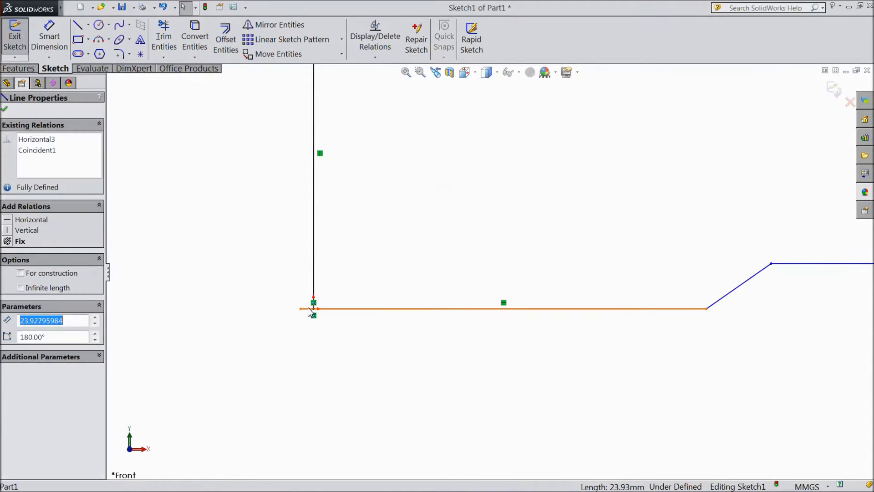
pyautogui.click(283, 342)
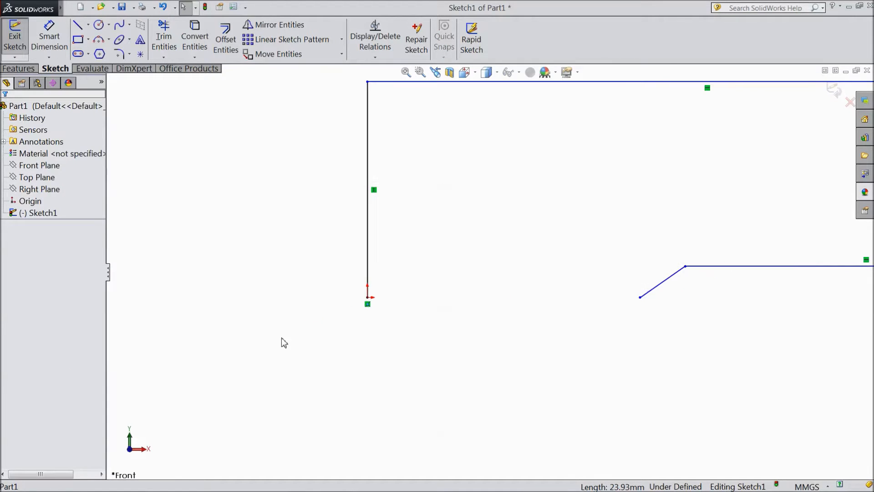
pyautogui.click(80, 24)
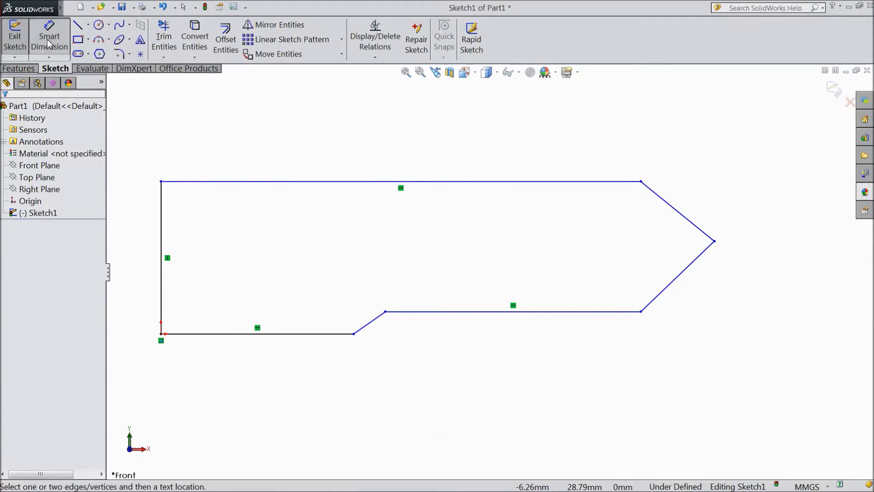
# Dimension the left end height to 6 mm and the narrower section to 5 mm
pyautogui.click(160, 259)
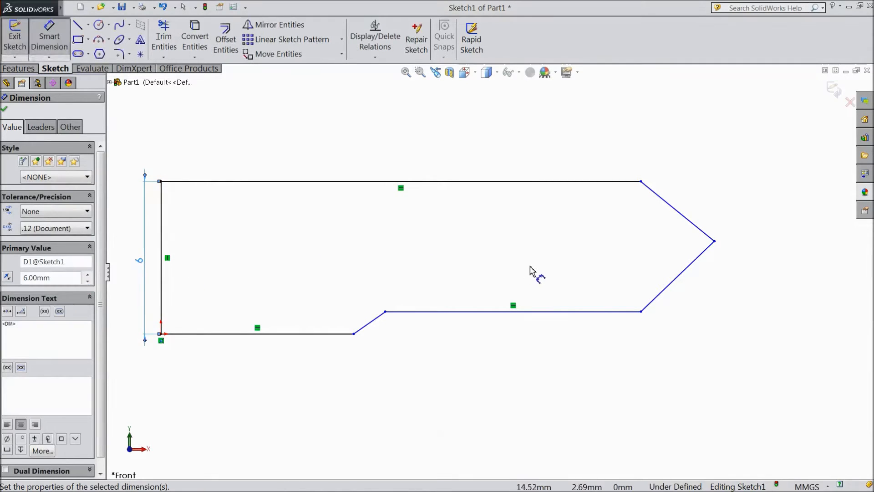
pyautogui.moveTo(530, 328)
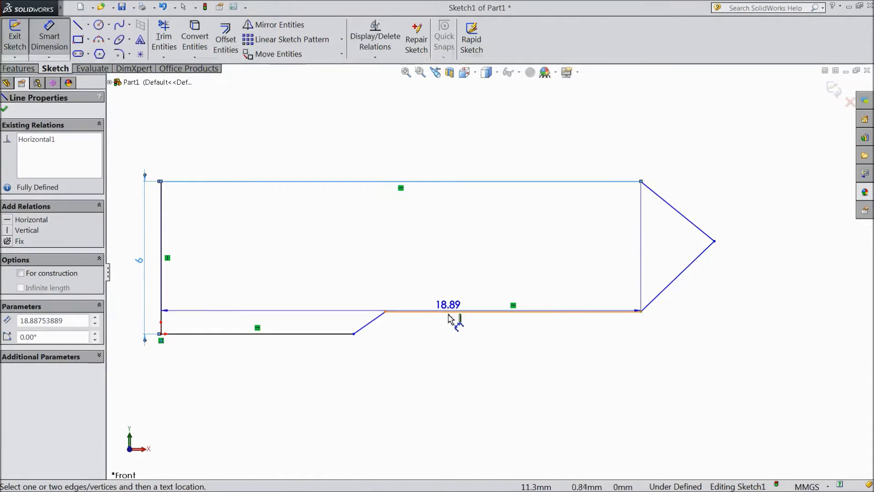
pyautogui.click(460, 318)
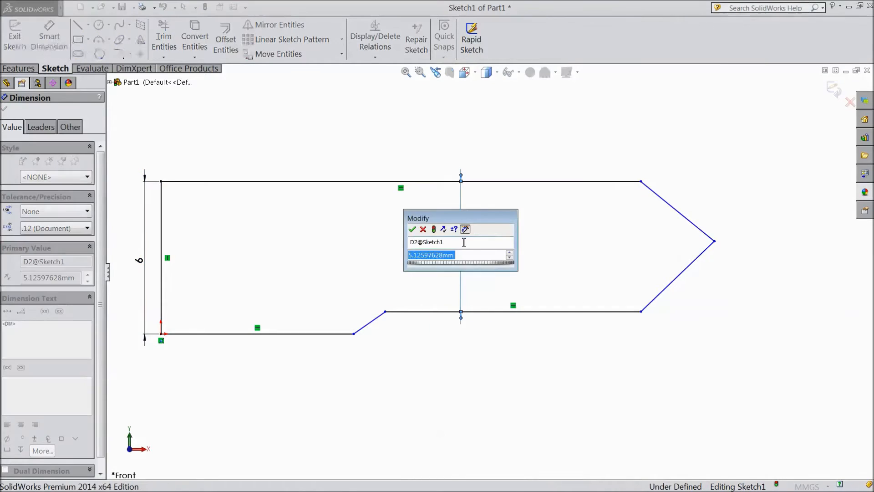
pyautogui.click(412, 229)
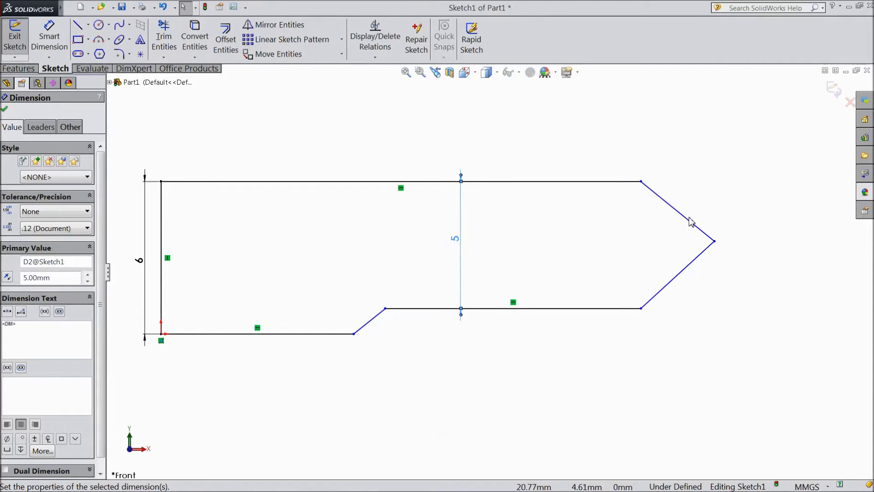
pyautogui.click(678, 211)
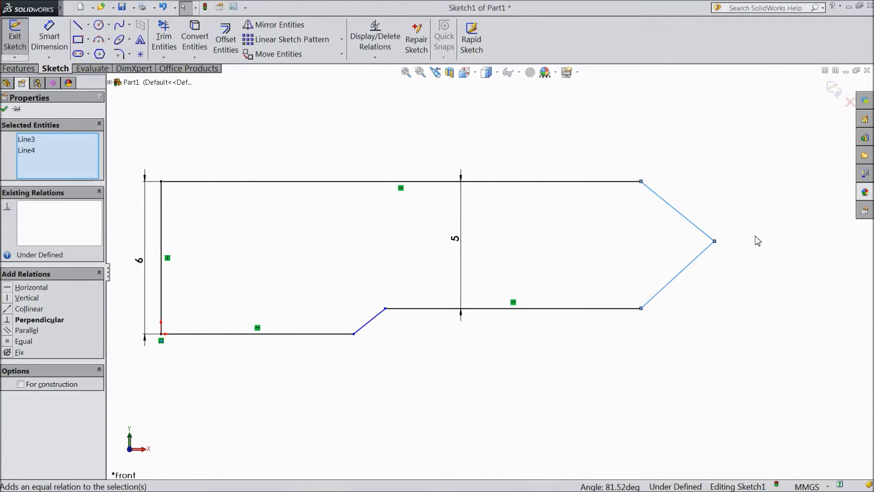
# Add an Equal relation to the two tip edges and a Vertical relation to their inner corners
pyautogui.click(23, 341)
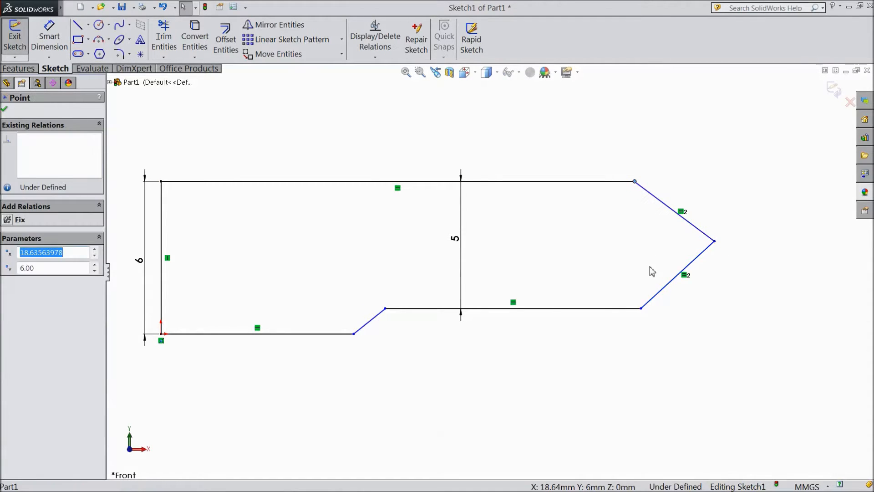
pyautogui.click(679, 280)
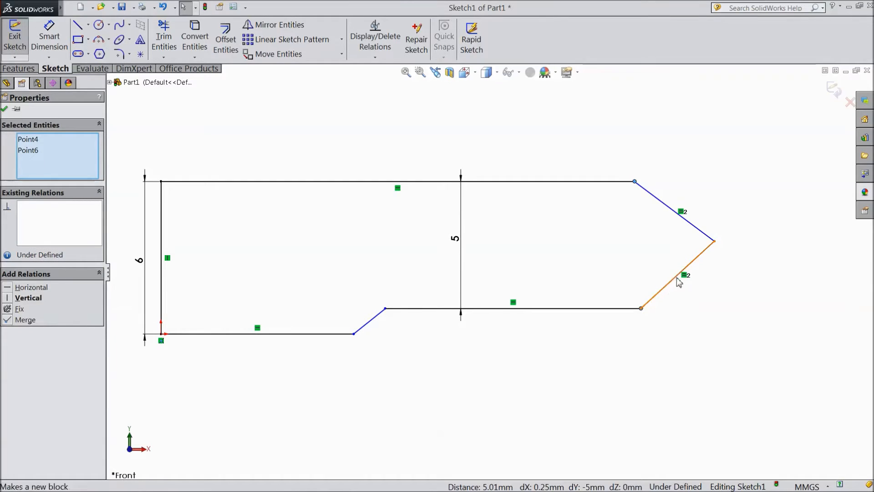
pyautogui.click(27, 297)
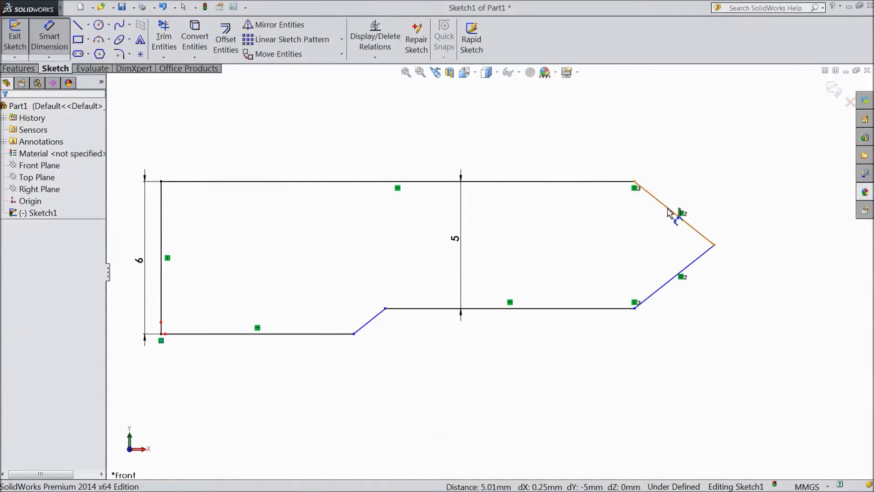
# Dimension the 4 mm tip, 42 mm overall length, 8.50 mm step and 45° step angle
pyautogui.click(675, 218)
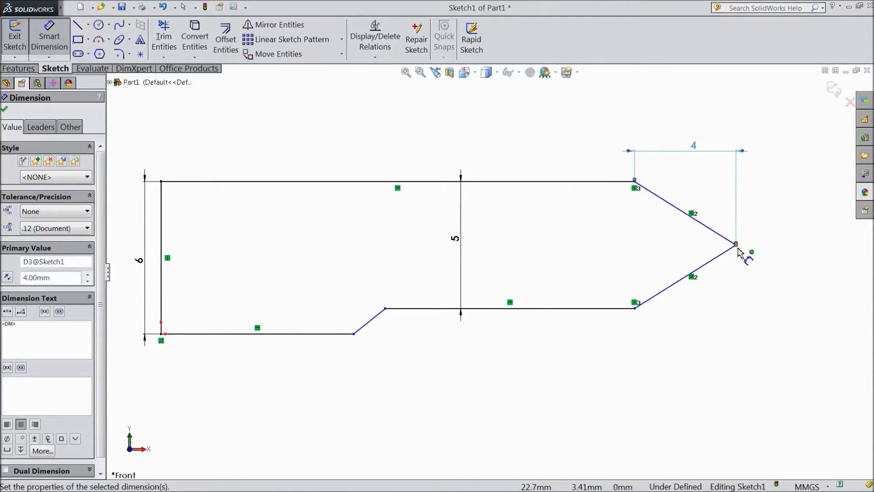
pyautogui.click(736, 244)
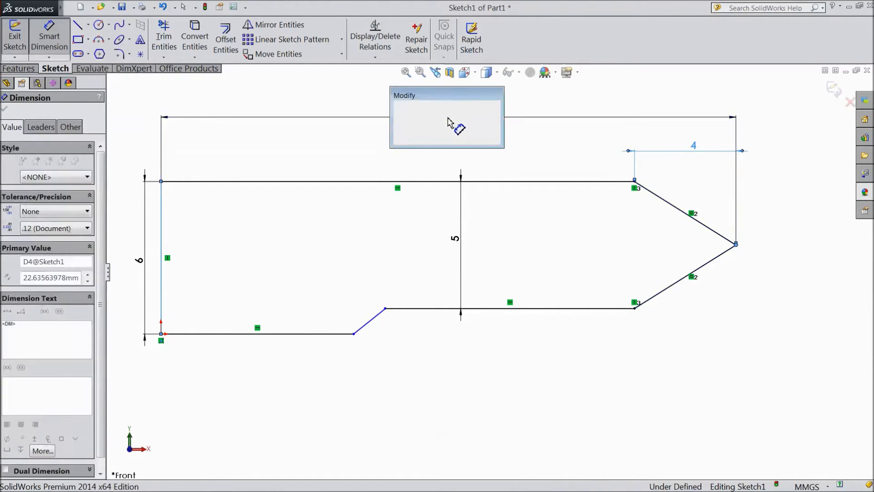
pyautogui.write('42')
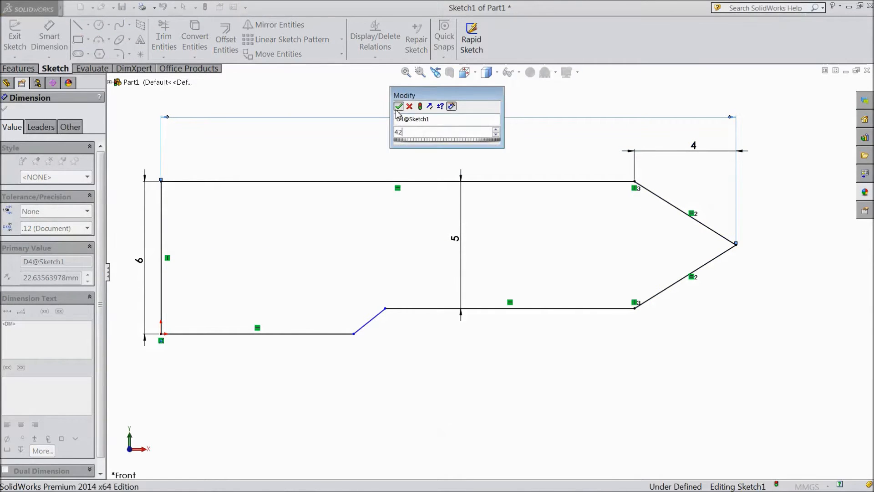
pyautogui.click(400, 107)
pyautogui.write('8.5')
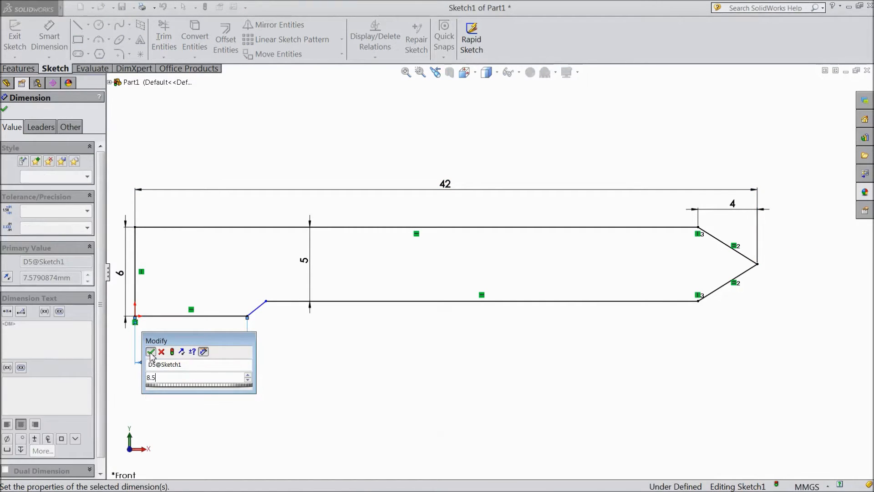
pyautogui.click(151, 351)
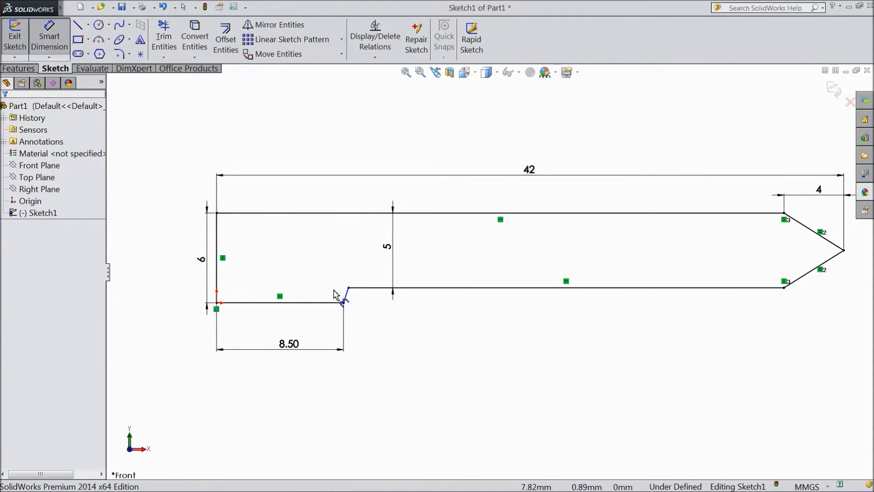
pyautogui.click(273, 302)
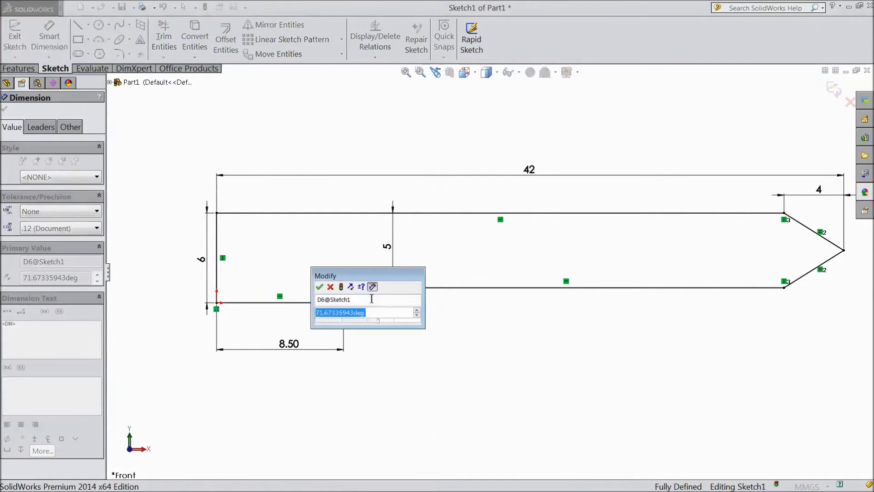
pyautogui.click(320, 286)
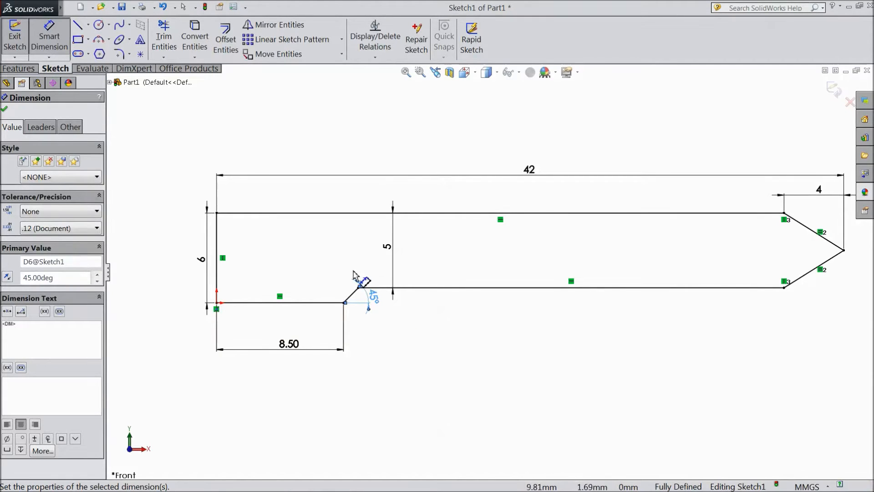
pyautogui.click(99, 25)
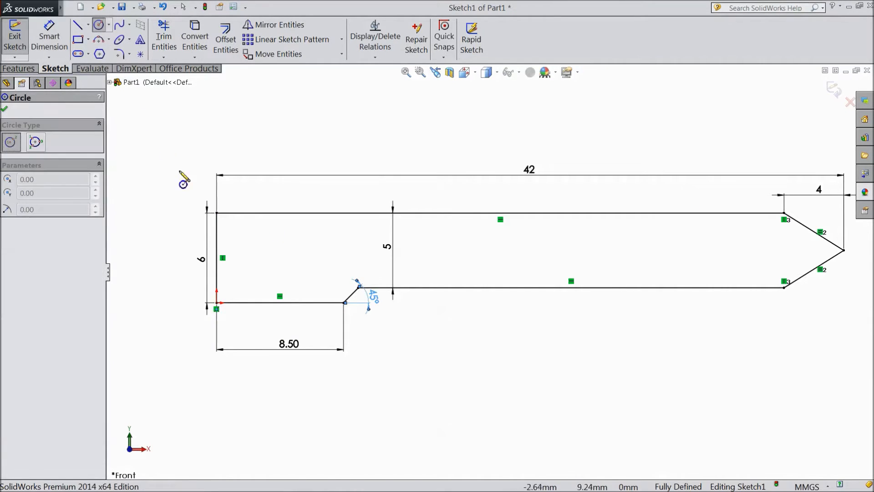
# Draw a 2 mm circle centred 3.20 mm above the bottom and 3.50 mm from the left edge
pyautogui.moveTo(281, 258); pyautogui.dragTo(318, 258)
pyautogui.write('2')
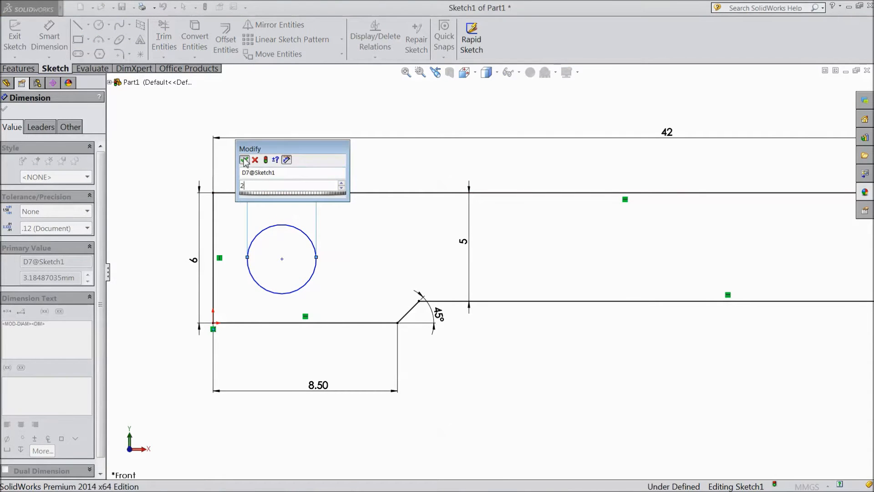
pyautogui.click(245, 159)
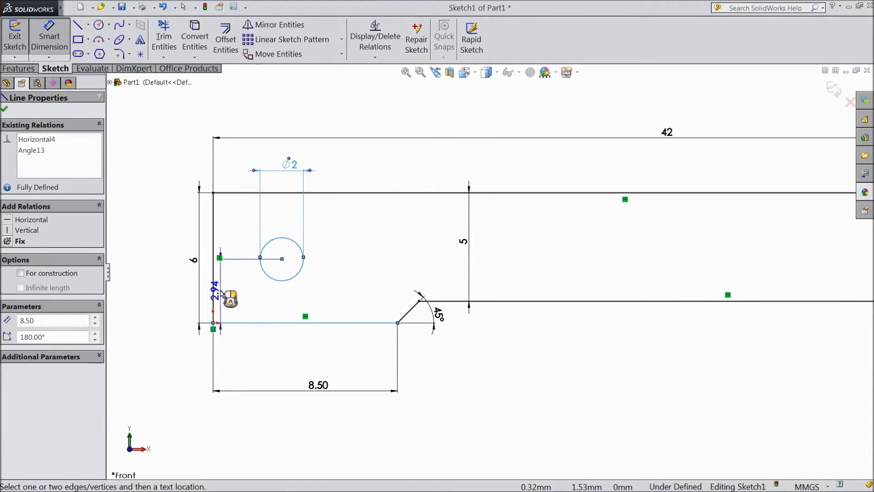
pyautogui.moveTo(230, 297); pyautogui.dragTo(175, 305)
pyautogui.write('3.2')
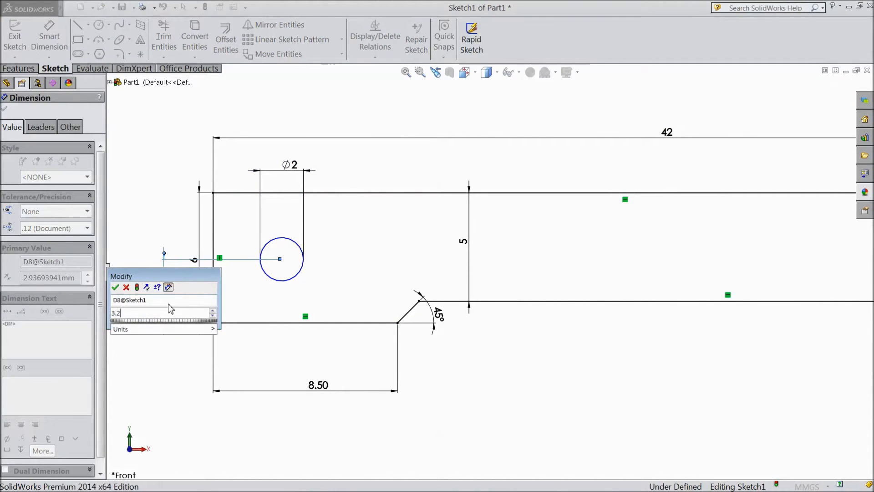
pyautogui.click(115, 287)
pyautogui.write('3.5')
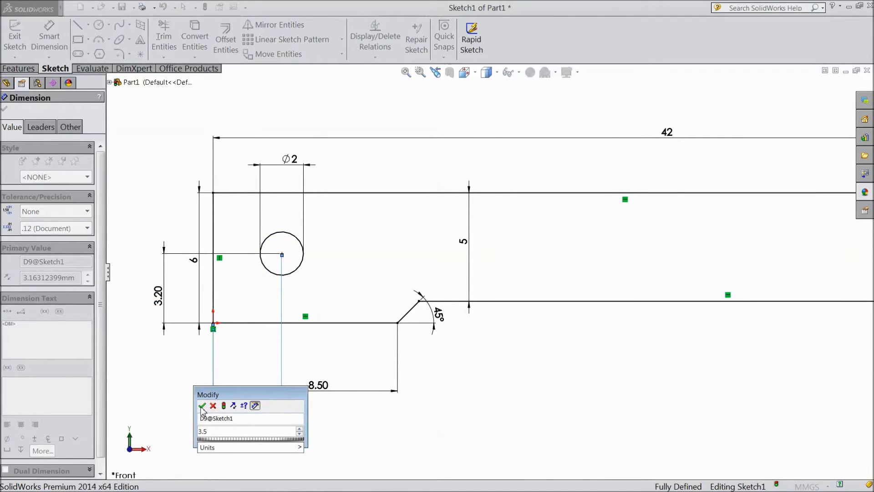
pyautogui.click(202, 405)
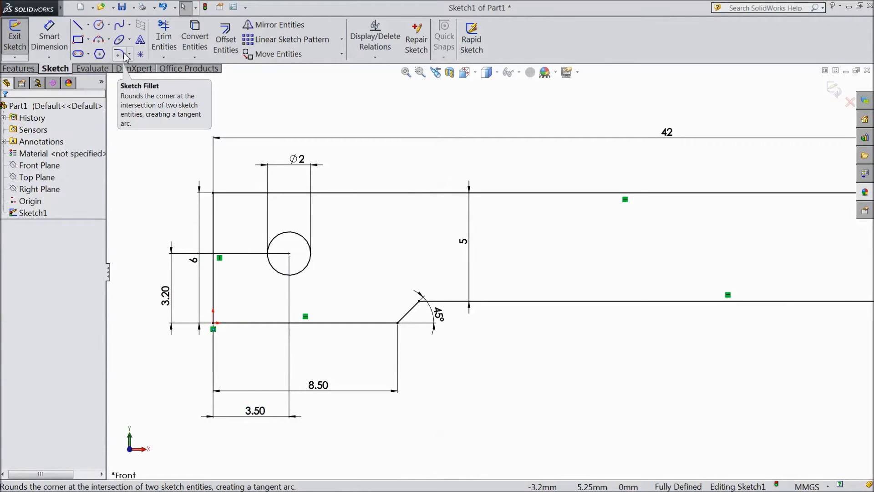
# Apply 0.25 mm sketch fillets to the tip corners and accept the relation warning
pyautogui.click(119, 54)
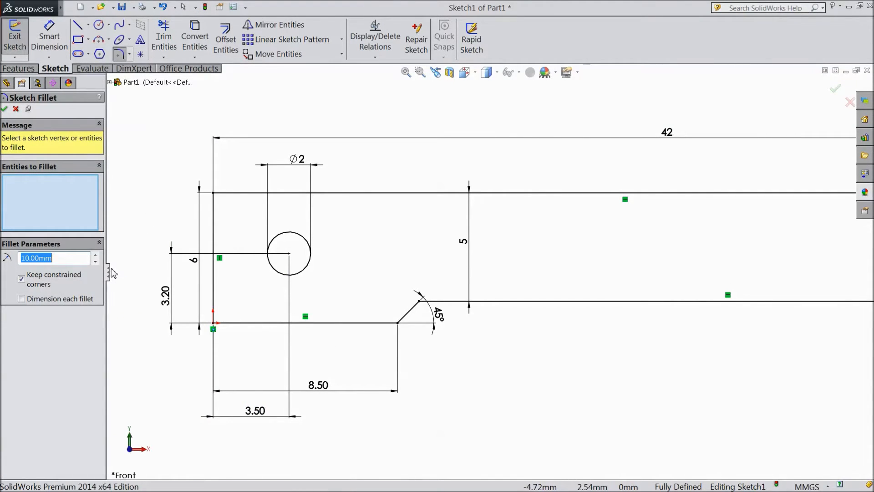
pyautogui.write('0.25')
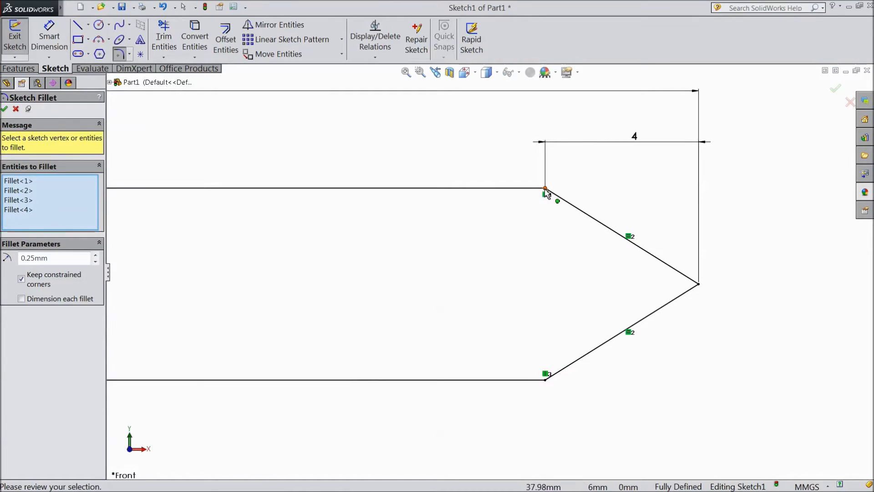
pyautogui.click(546, 189)
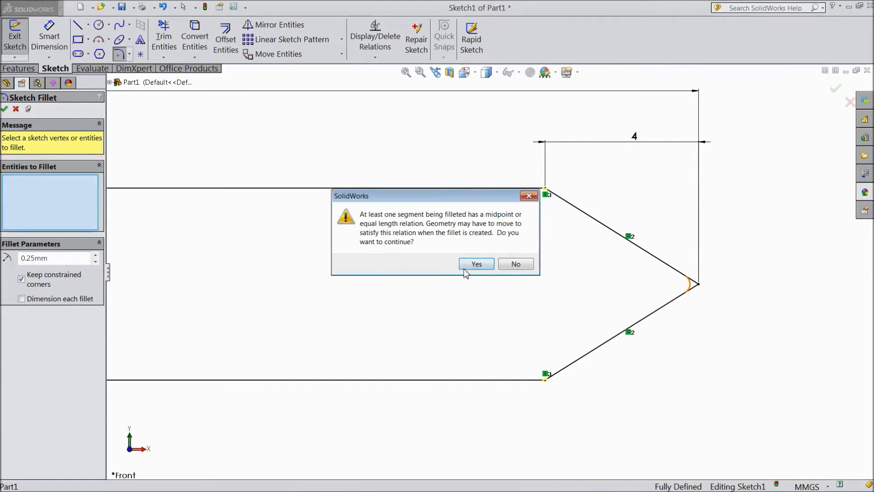
pyautogui.click(475, 263)
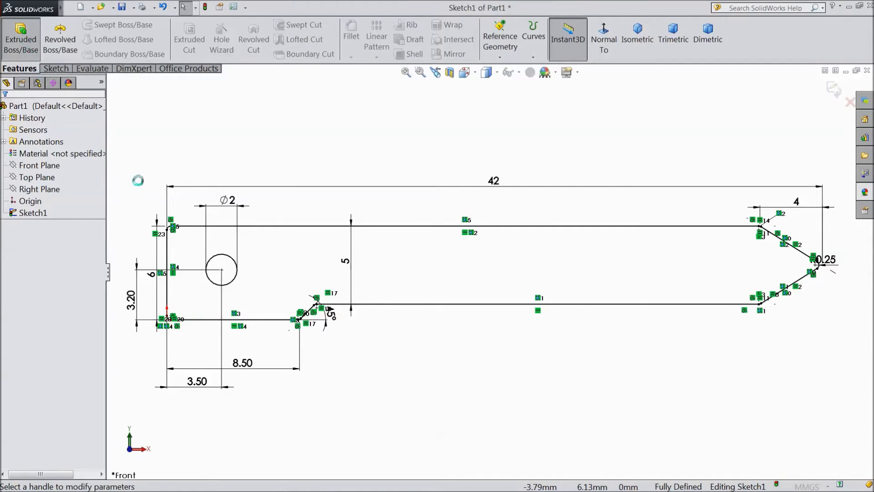
pyautogui.click(20, 38)
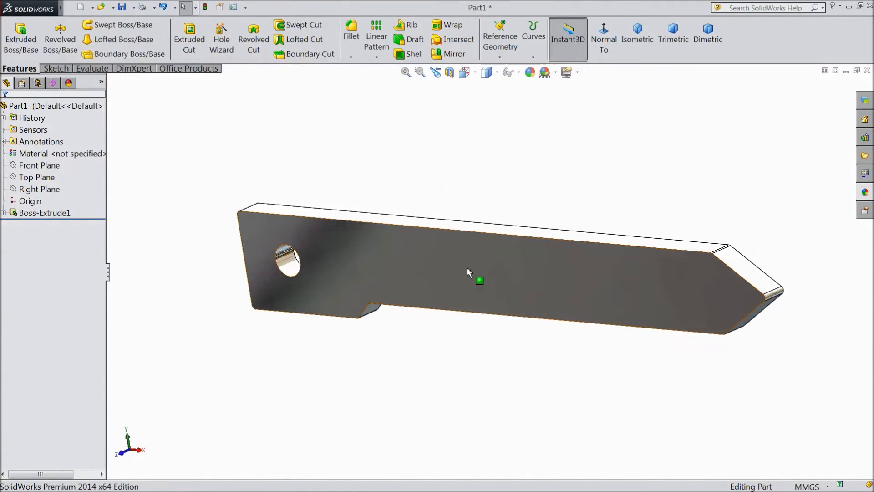
# Add a 0.15 mm fillet to the edges of the bar's large flat faces
pyautogui.click(350, 30)
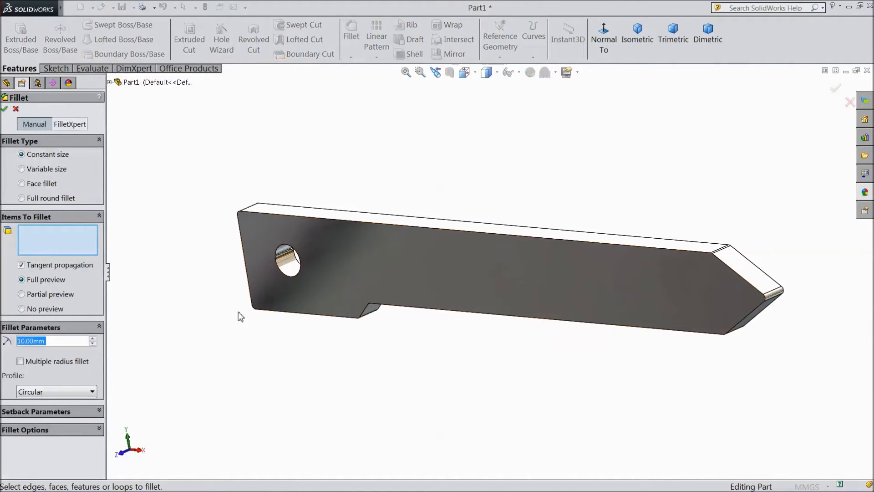
pyautogui.write('0')
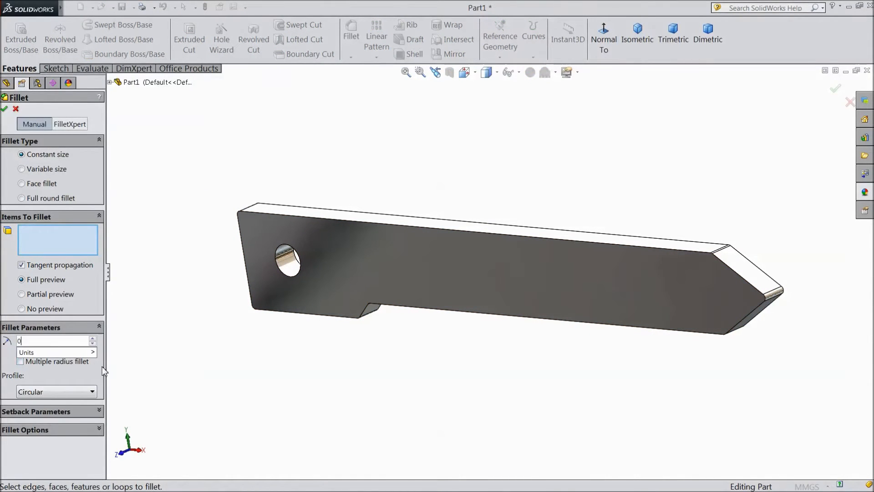
pyautogui.write('0.15')
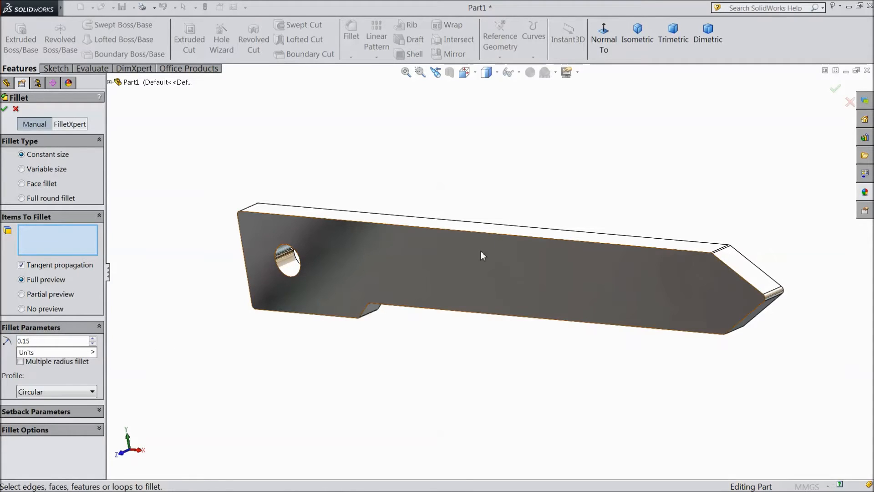
pyautogui.click(483, 256)
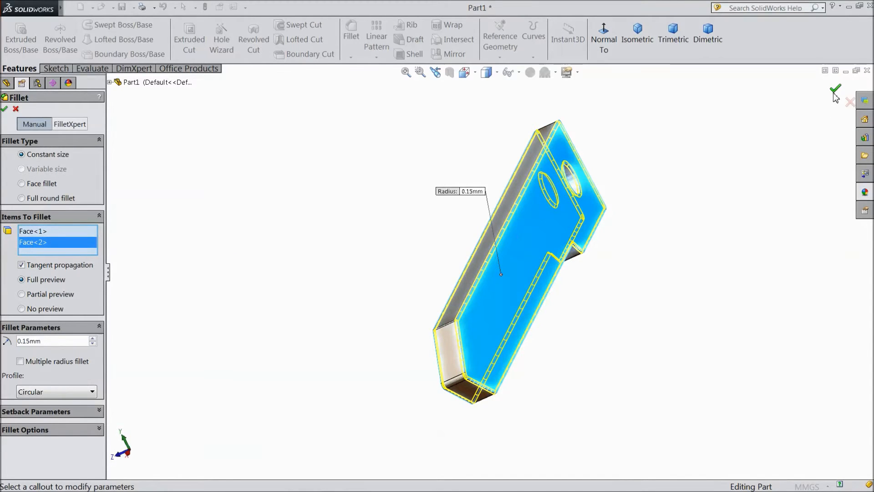
pyautogui.click(834, 89)
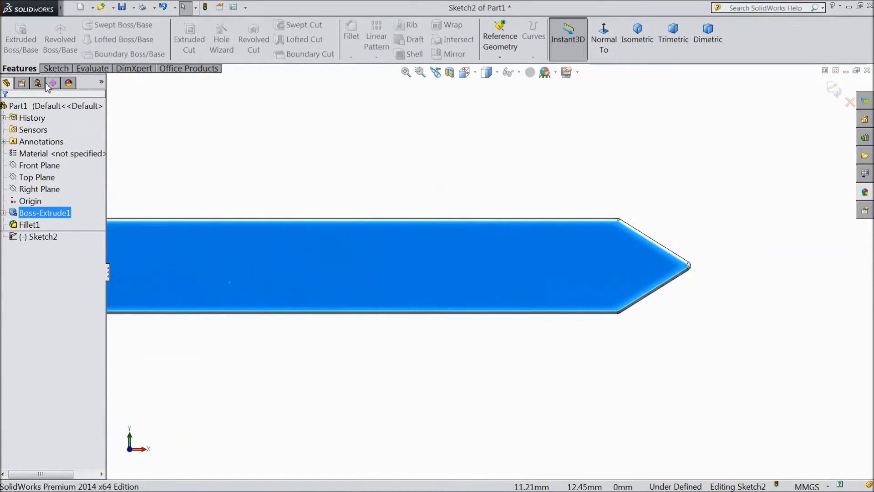
# Draw a 3 mm circle near the tip and locate its centre 2.50 mm from the tip
pyautogui.click(56, 68)
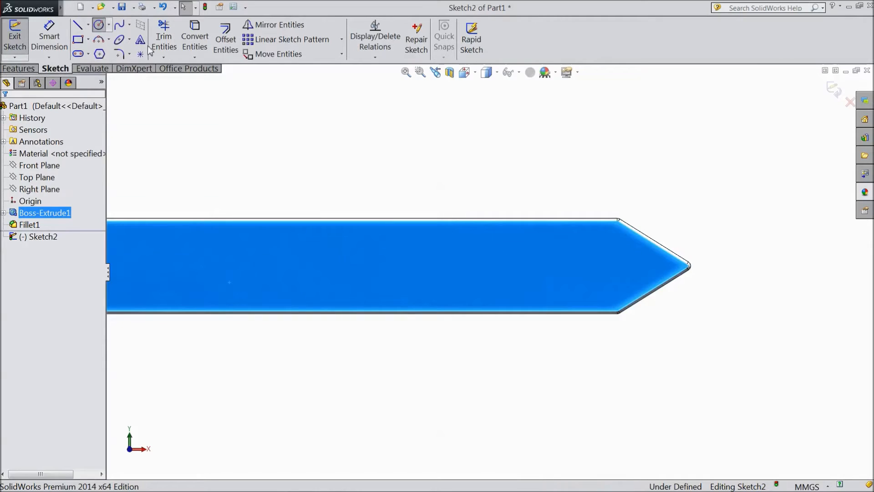
pyautogui.click(98, 25)
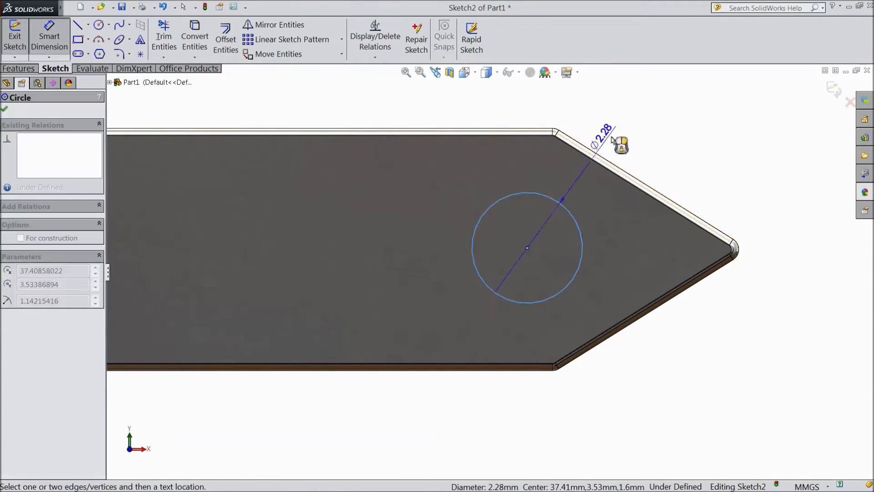
pyautogui.click(599, 140)
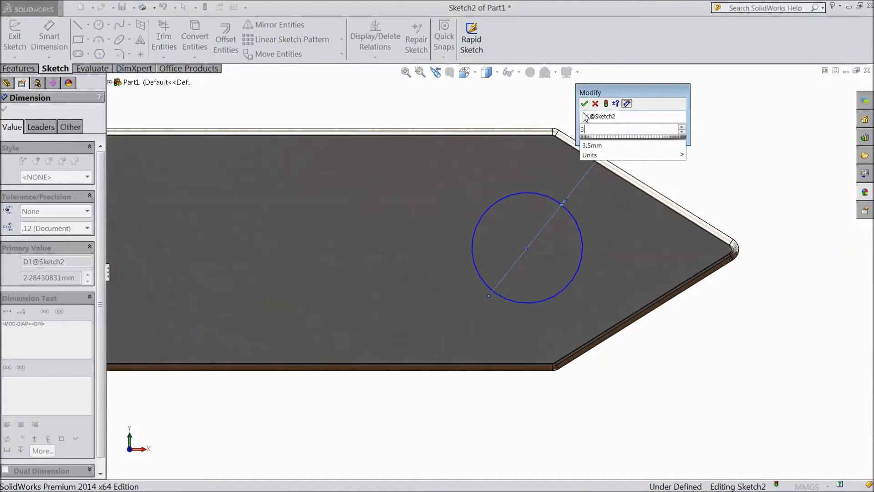
pyautogui.click(584, 103)
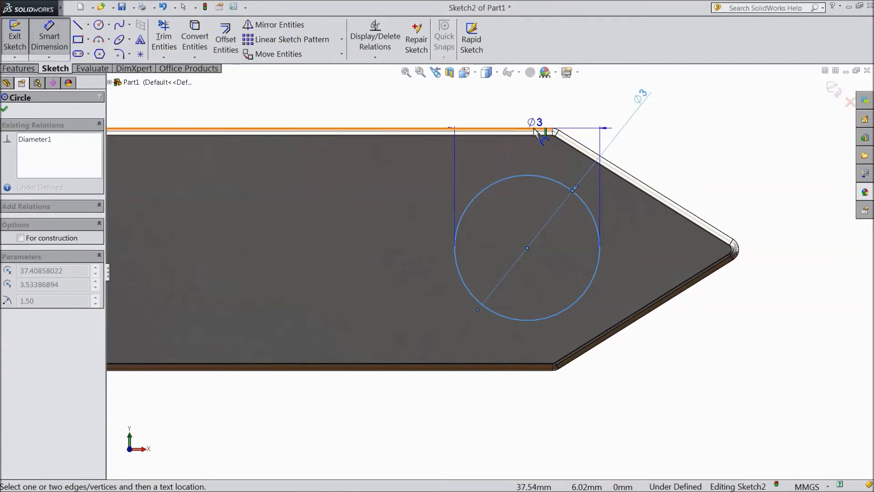
pyautogui.click(549, 132)
pyautogui.write('2.5')
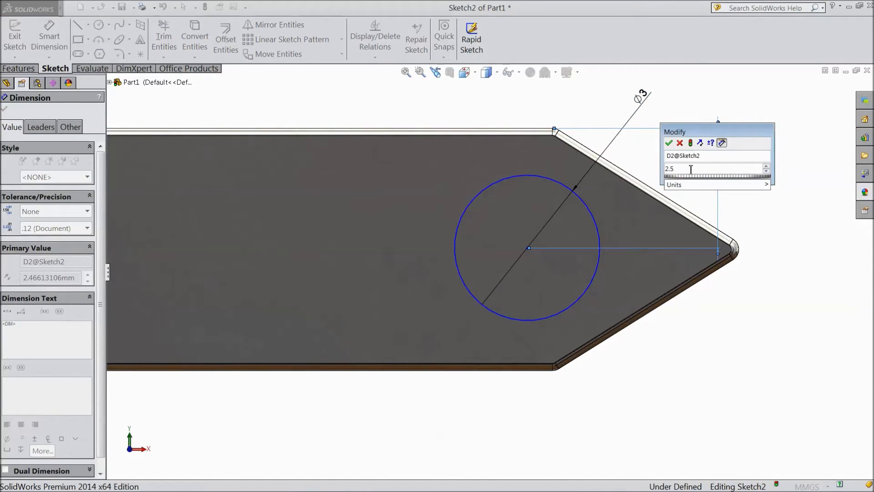
pyautogui.click(669, 142)
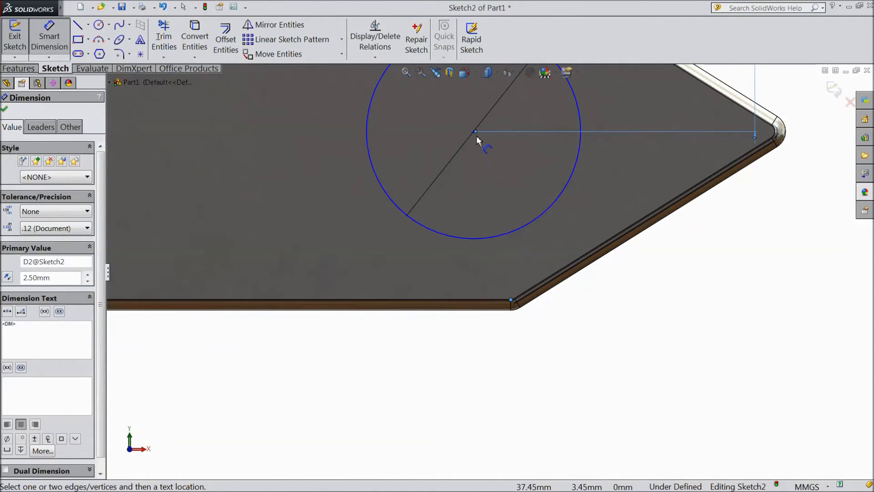
pyautogui.click(475, 134)
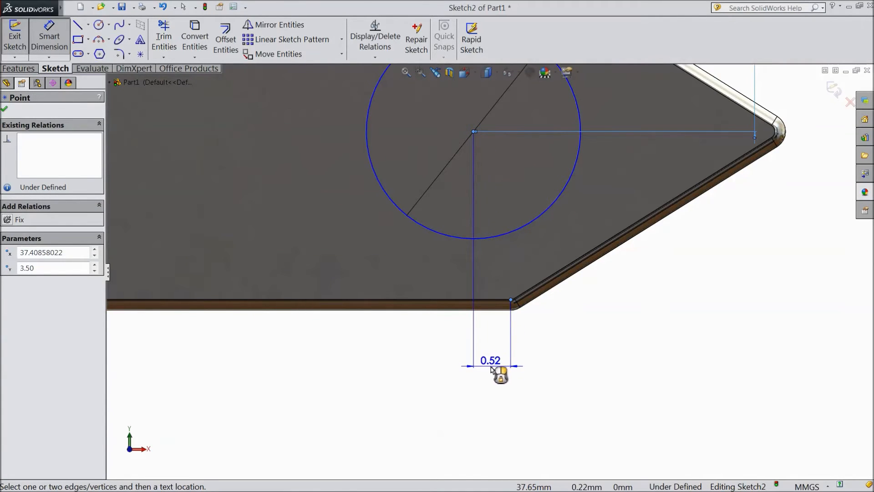
pyautogui.click(491, 367)
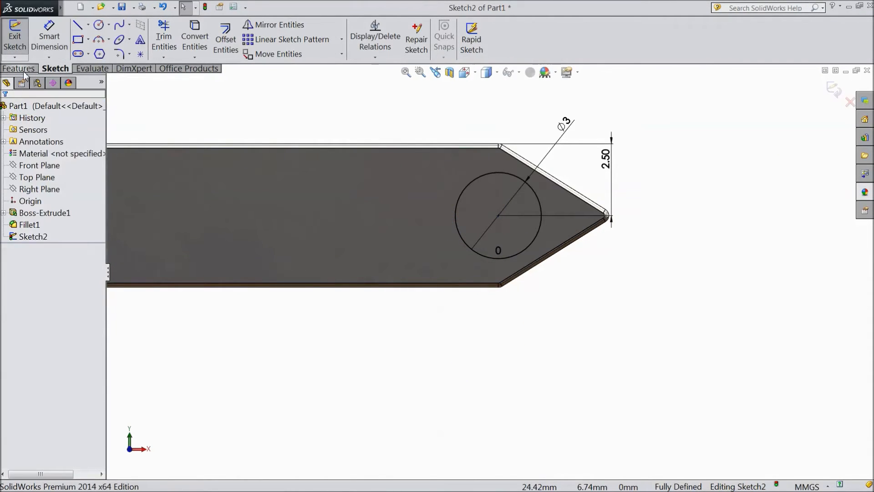
# Extrude-cut the 3 mm tip circle Through All to make the hole
pyautogui.click(19, 68)
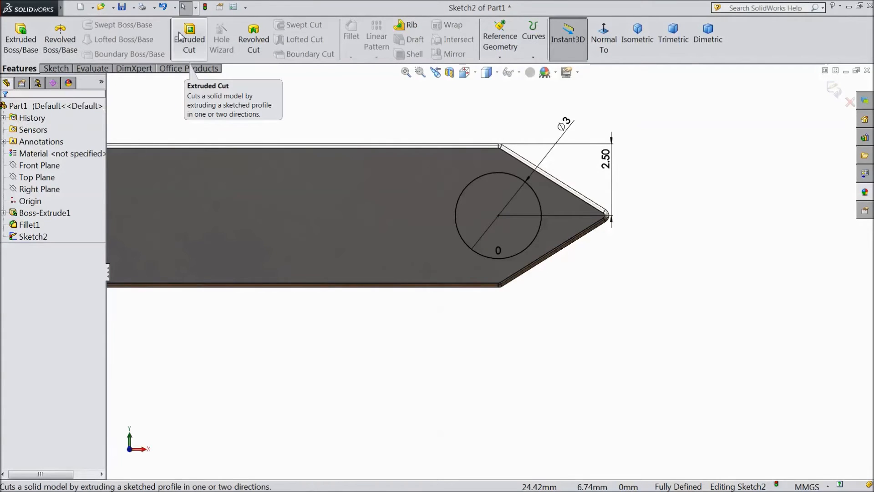
pyautogui.click(189, 39)
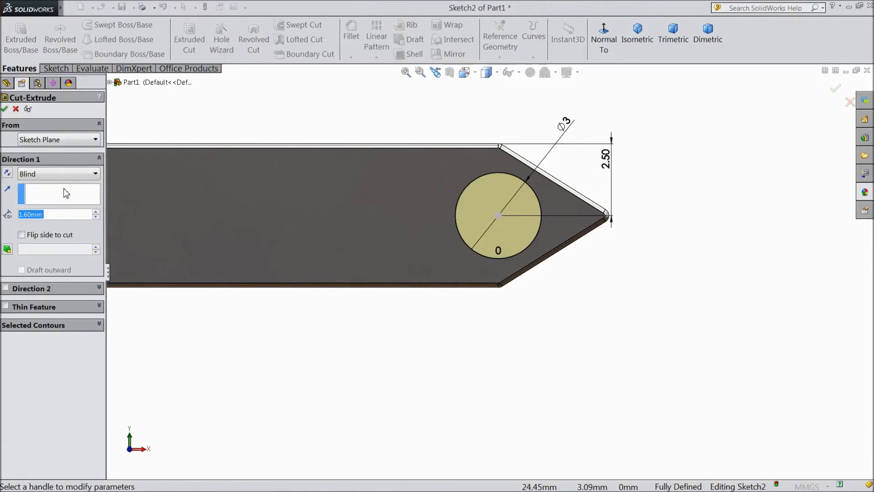
pyautogui.click(58, 174)
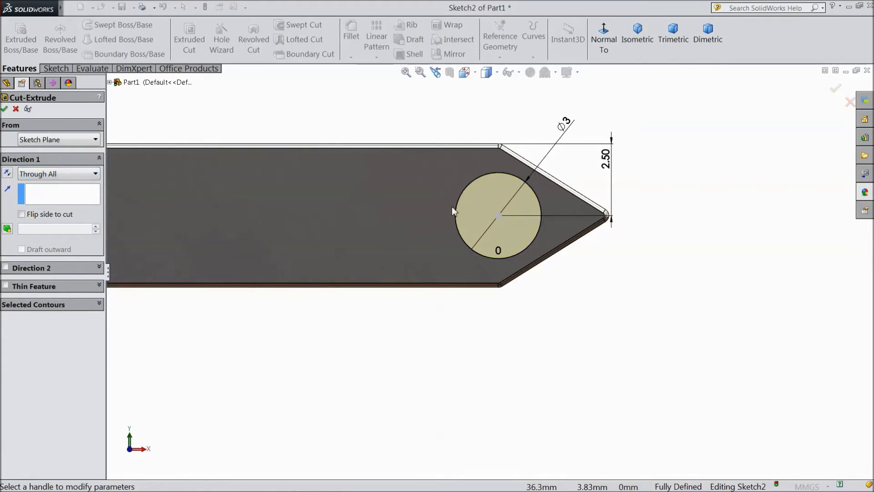
pyautogui.click(835, 90)
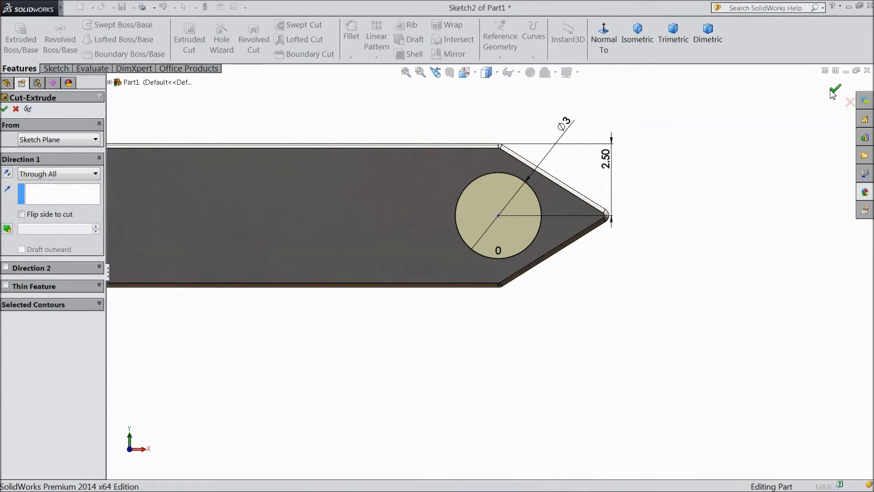
pyautogui.click(834, 90)
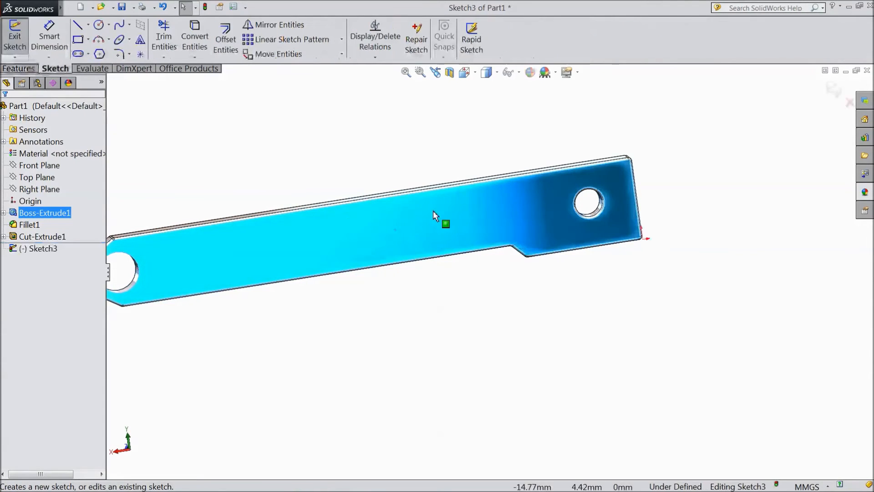
# Sketch a 3-point arc on the bar face, dimensioned 12 mm wide, 0.50 mm deep, 10 mm from tip
pyautogui.click(19, 68)
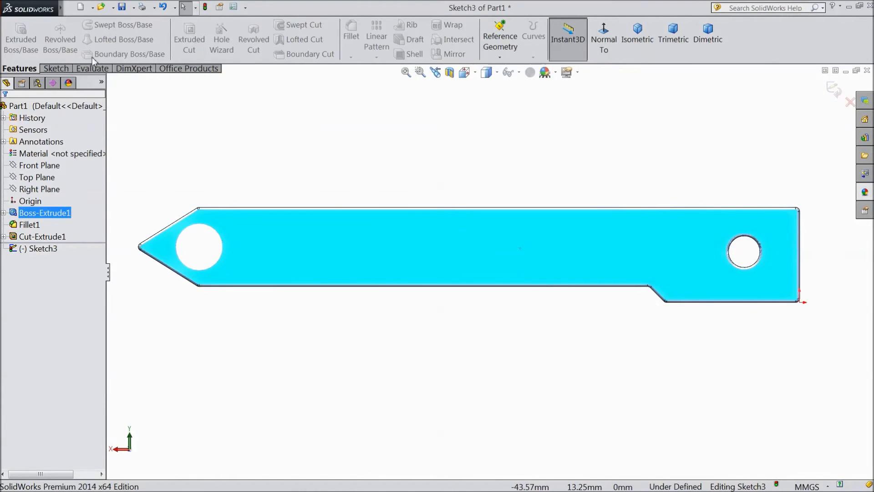
pyautogui.click(55, 67)
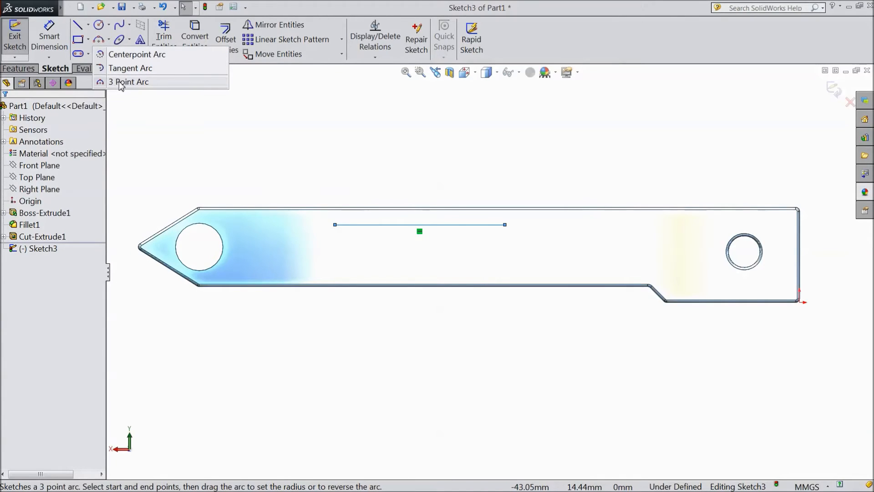
pyautogui.click(130, 81)
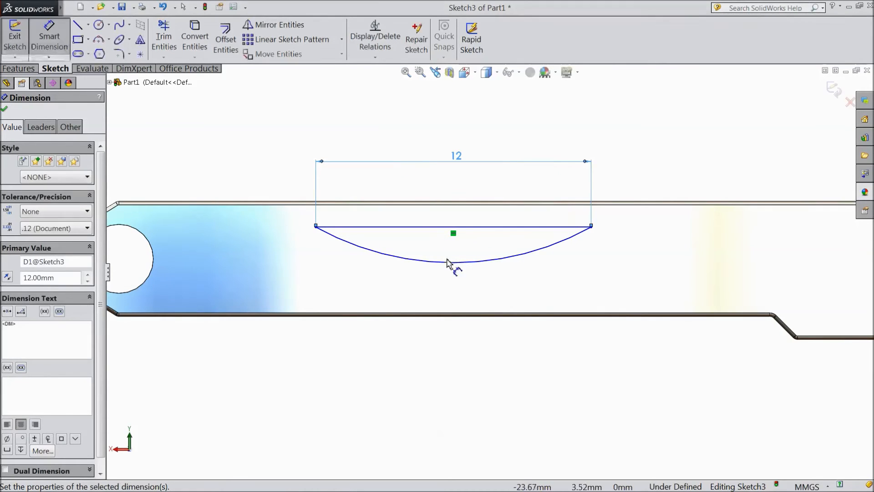
pyautogui.click(452, 256)
pyautogui.write('20')
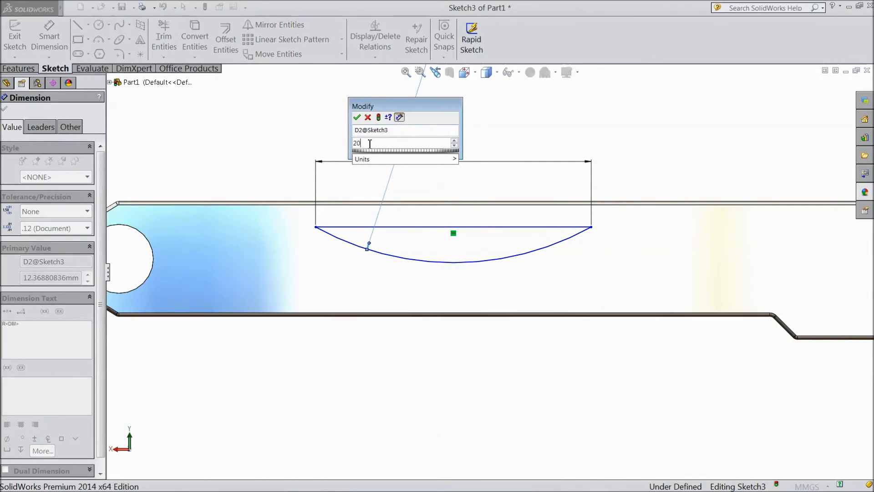
pyautogui.click(357, 117)
pyautogui.write('0.5')
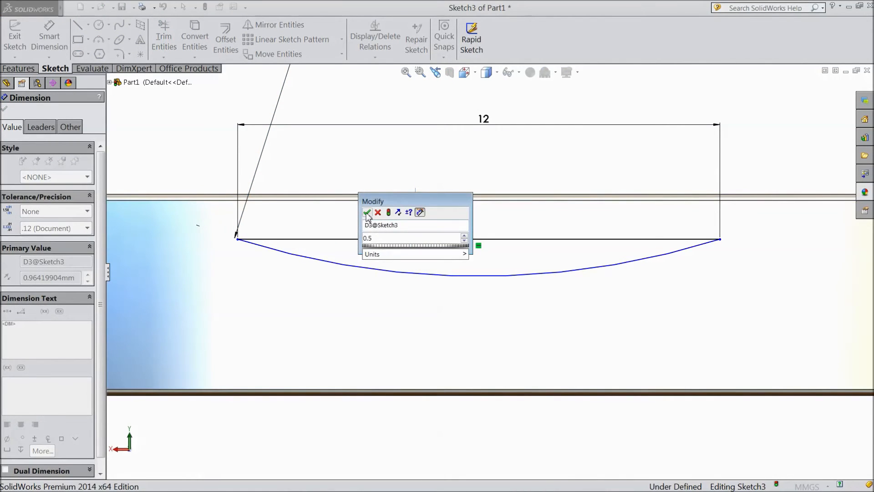
pyautogui.click(367, 213)
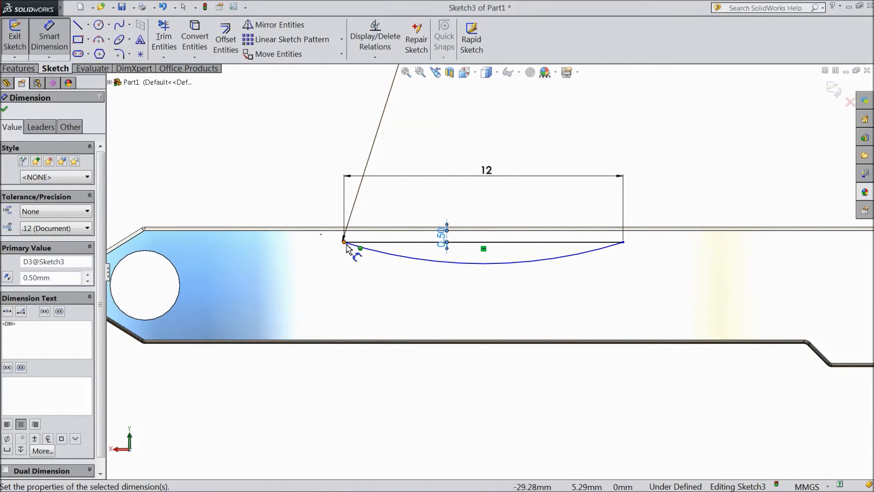
pyautogui.click(145, 231)
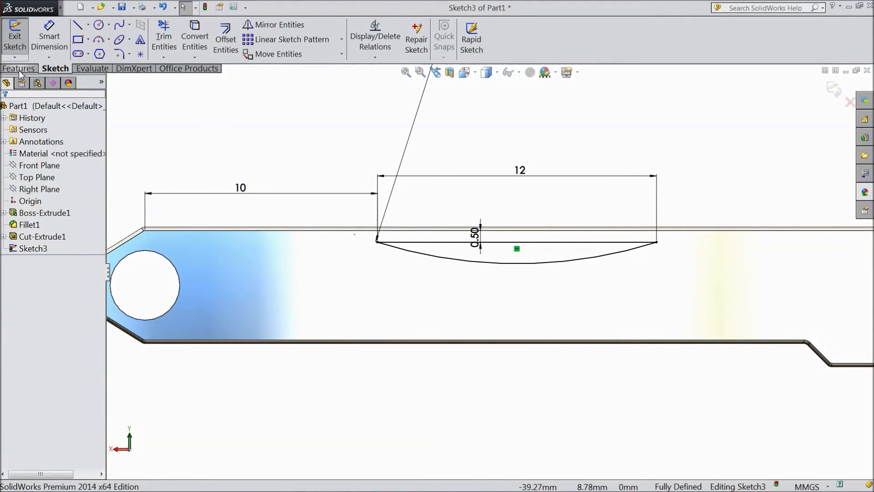
# Extrude-cut the arc profile blind to 0.50 mm depth, creating Cut-Extrude2
pyautogui.click(19, 68)
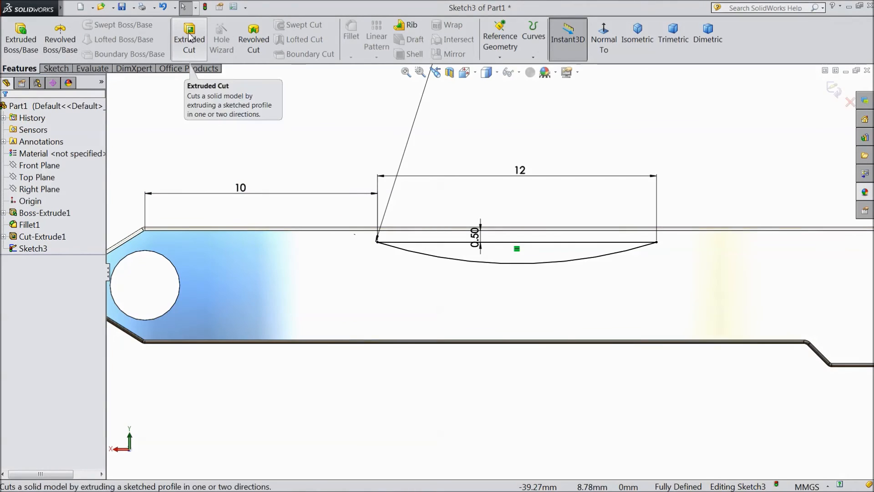
pyautogui.click(189, 38)
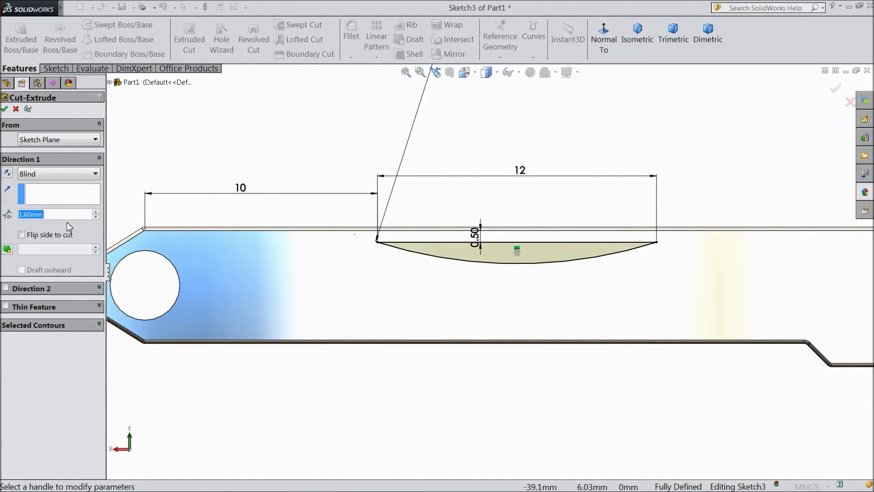
pyautogui.write('0.50mm')
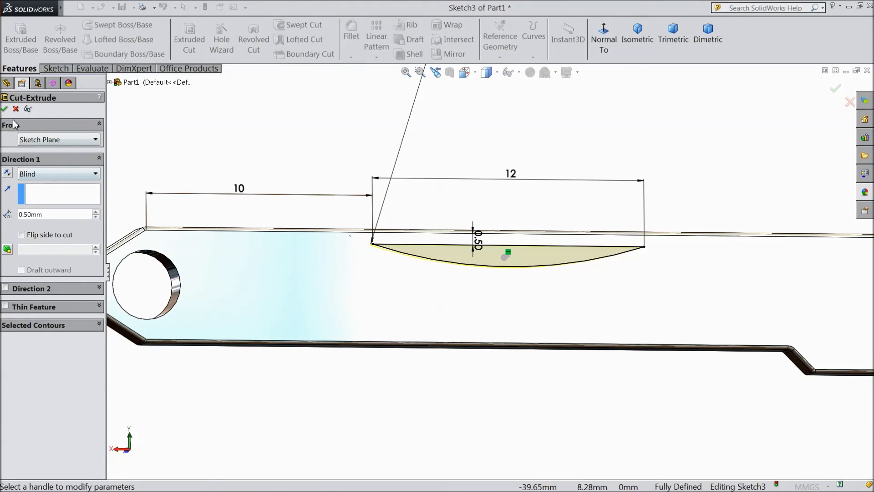
pyautogui.click(4, 109)
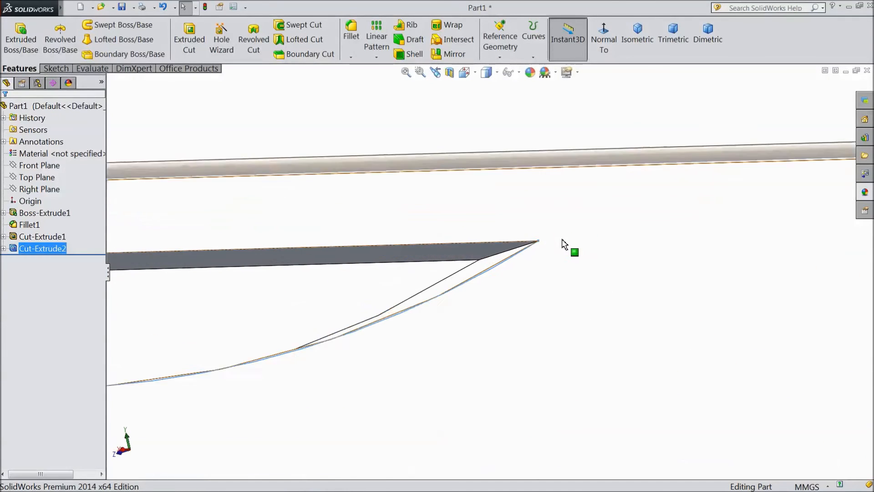
# Fillet the straight and curved slot edges with a 0.15 mm radius
pyautogui.click(350, 29)
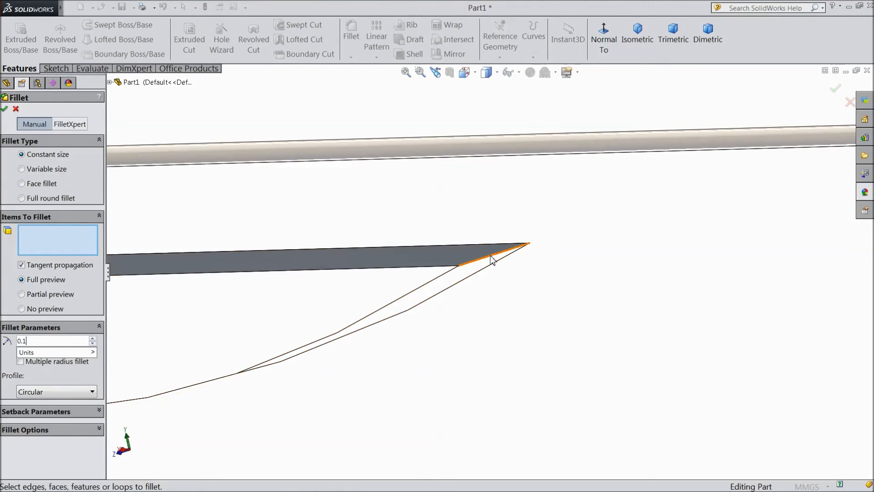
pyautogui.click(485, 268)
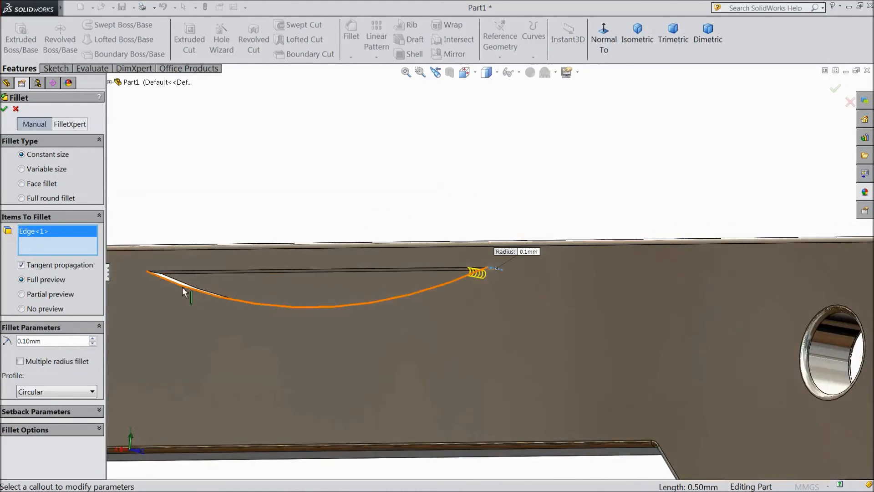
pyautogui.click(301, 251)
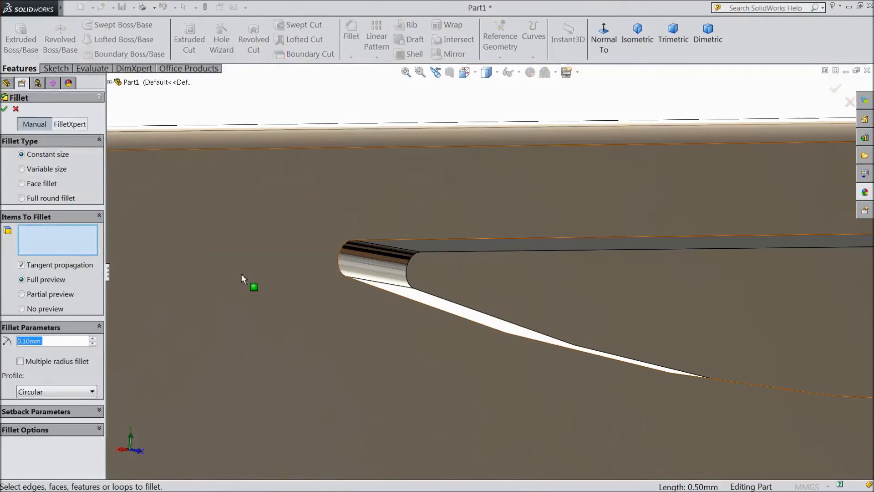
pyautogui.write('0.15')
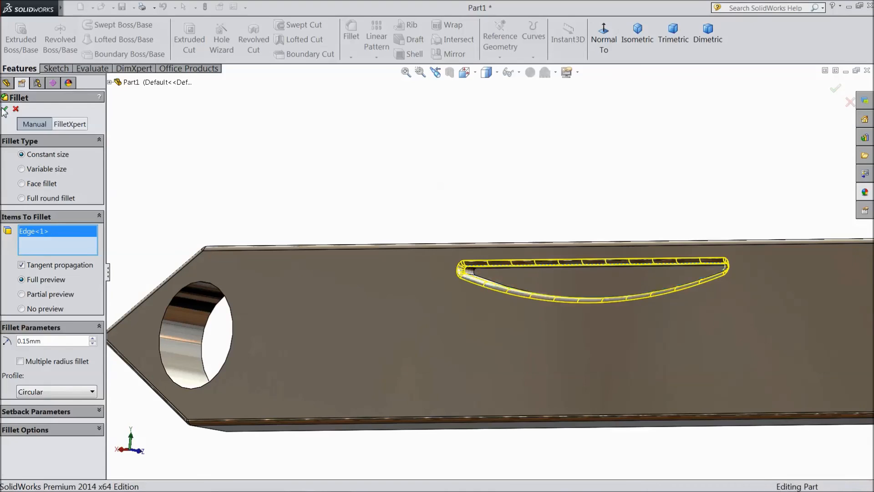
pyautogui.click(4, 109)
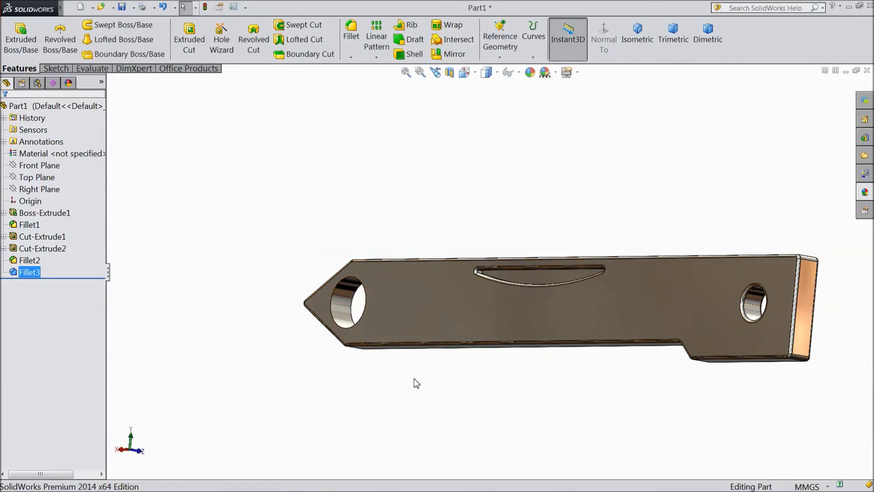